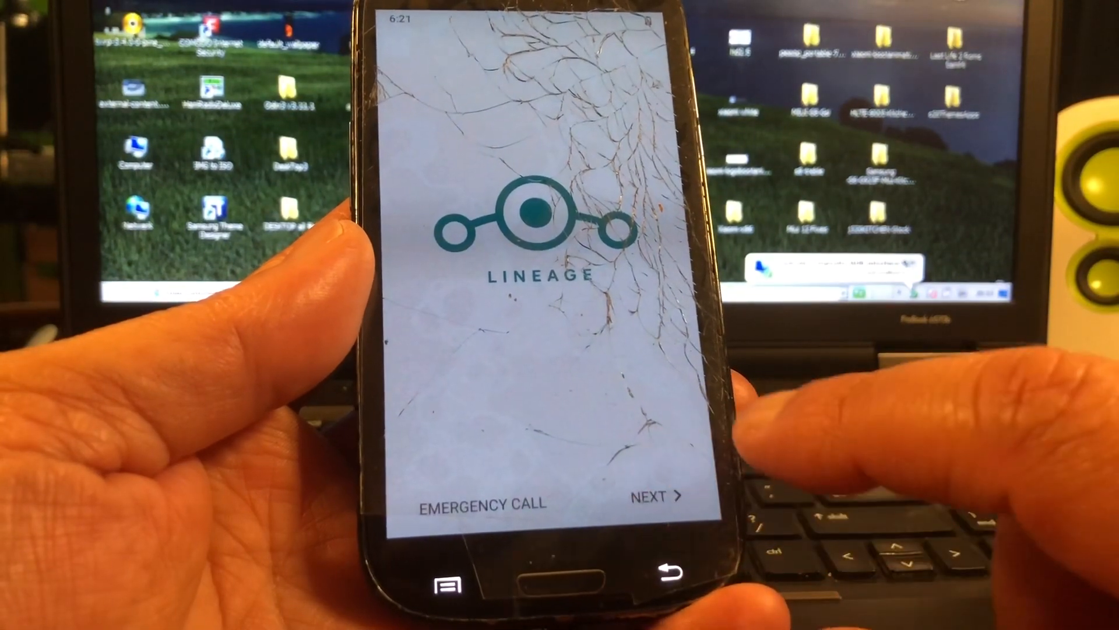
# Step: Continue past the welcome screen and accept the default date and time settings
pyautogui.click(655, 496)
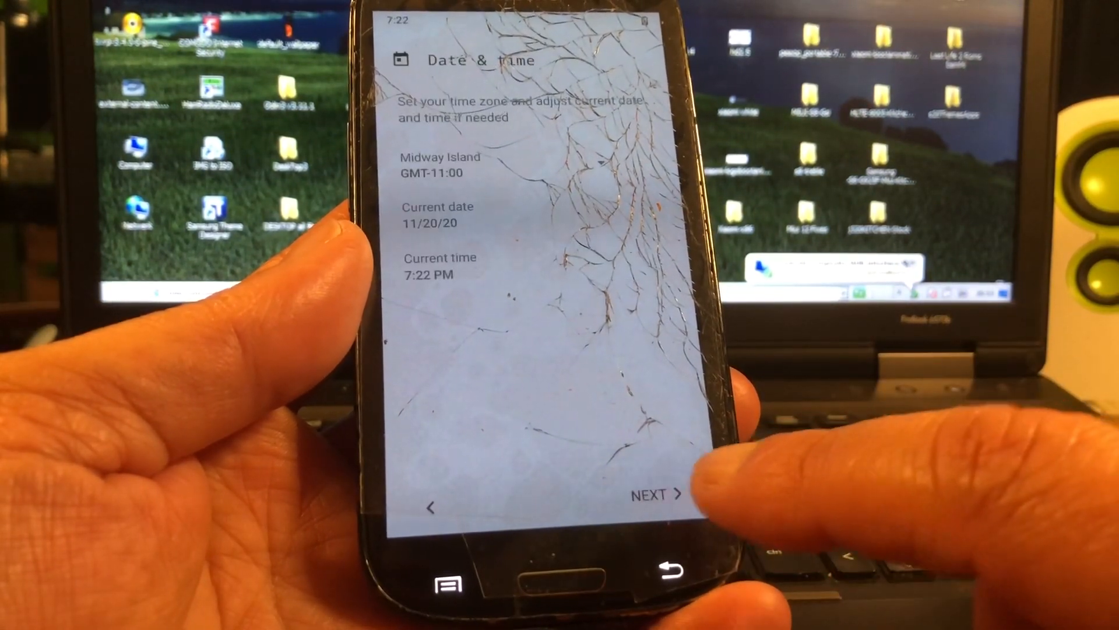
pyautogui.click(654, 493)
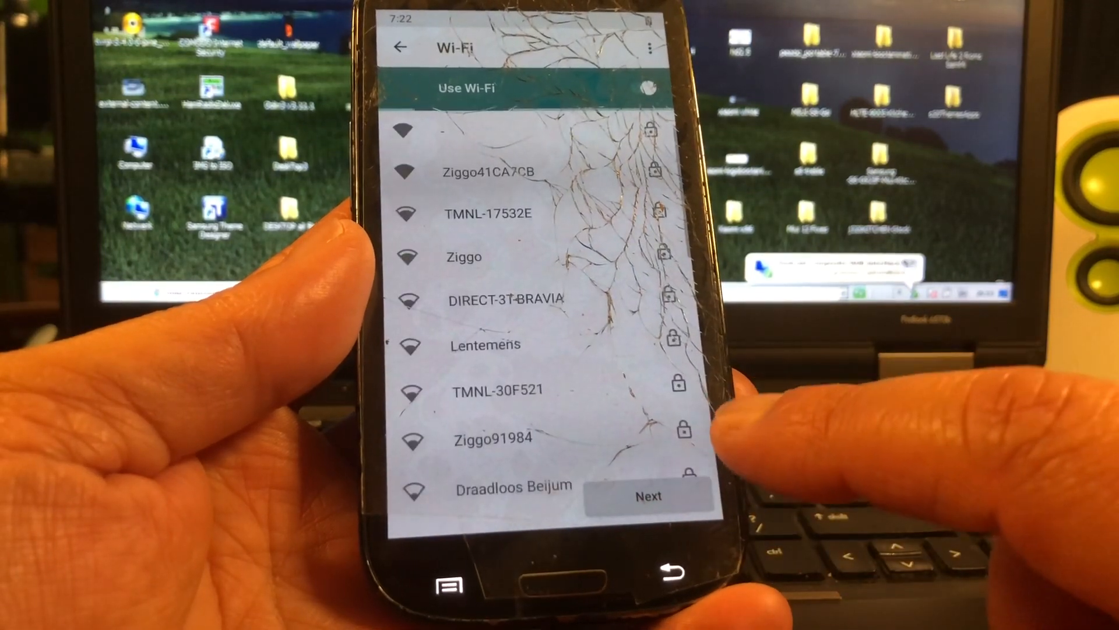
# Step: Skip joining Wi-Fi, accept location and recovery update defaults, and skip screen lock setup
pyautogui.click(648, 495)
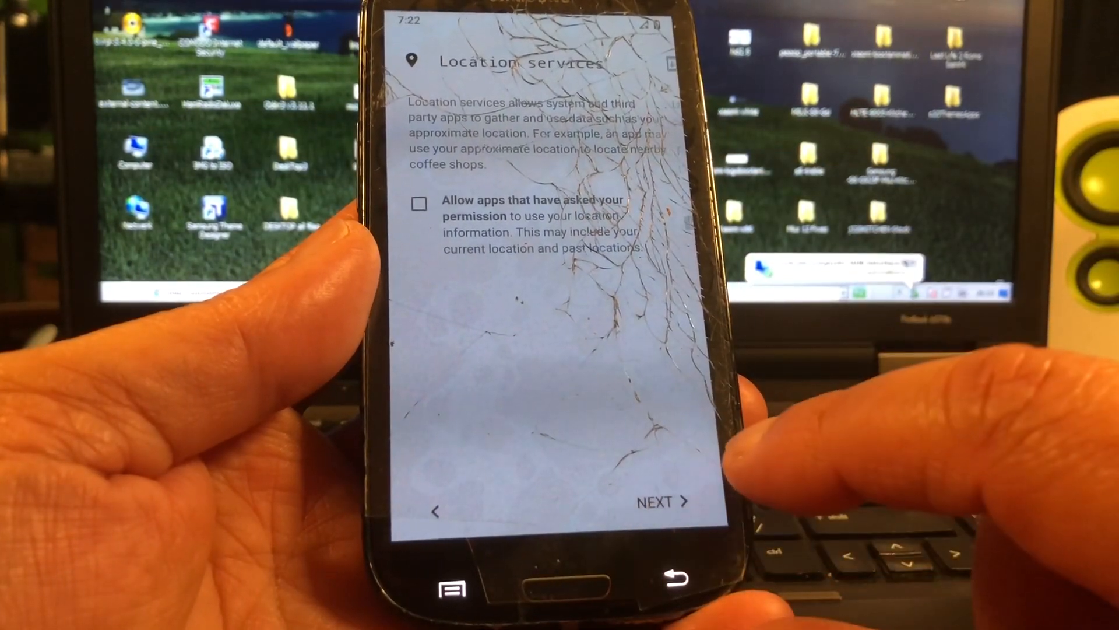
pyautogui.click(660, 502)
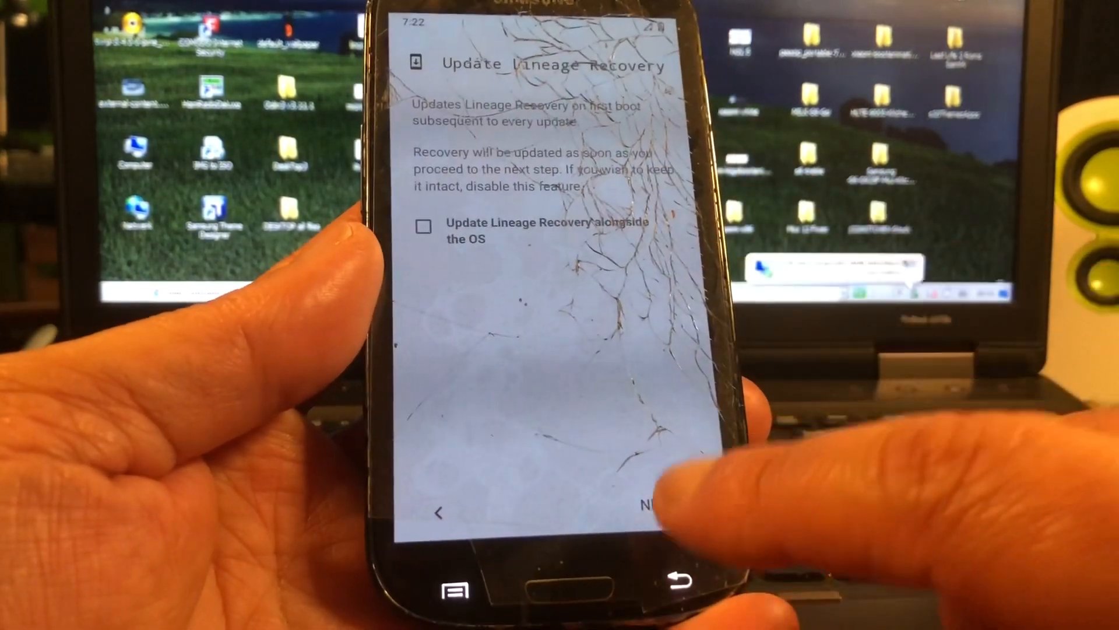
pyautogui.click(646, 503)
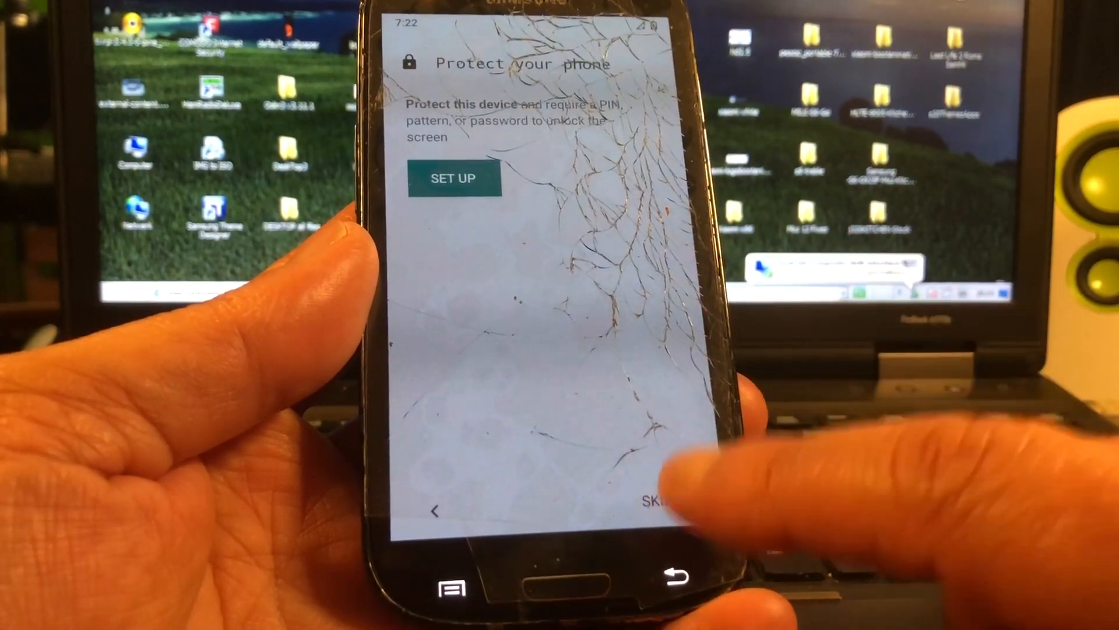
pyautogui.click(657, 498)
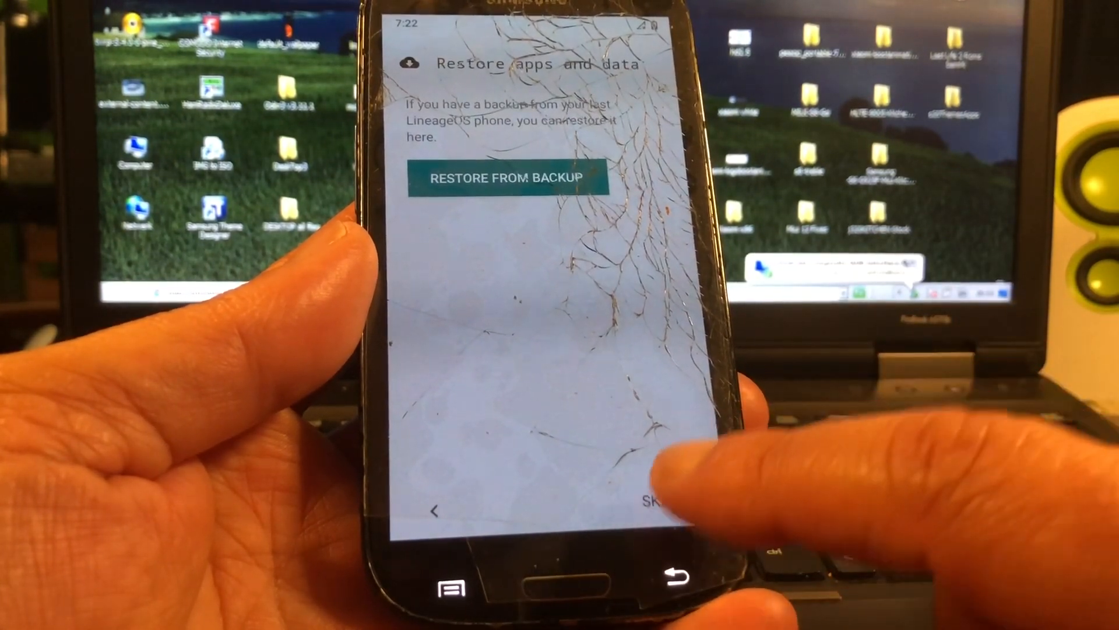